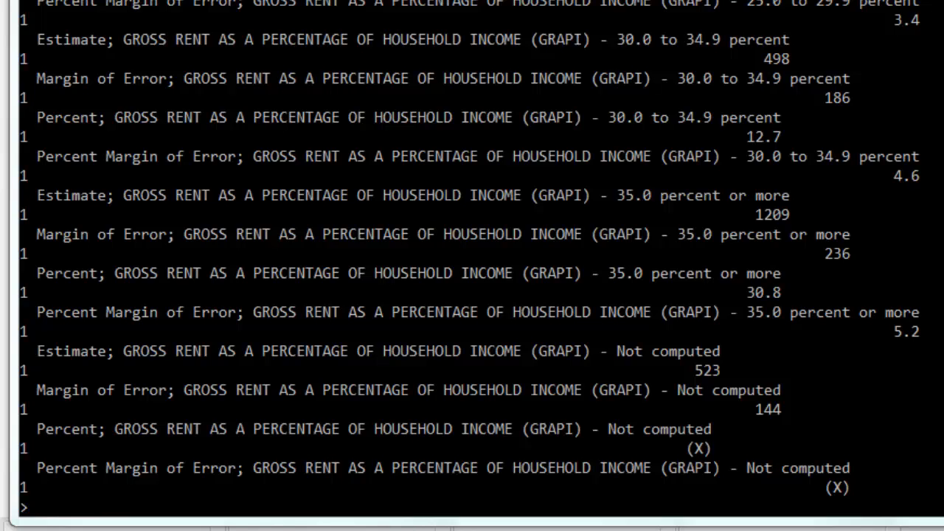
{"action": "mouse_move", "coordinate": [74, 30]}
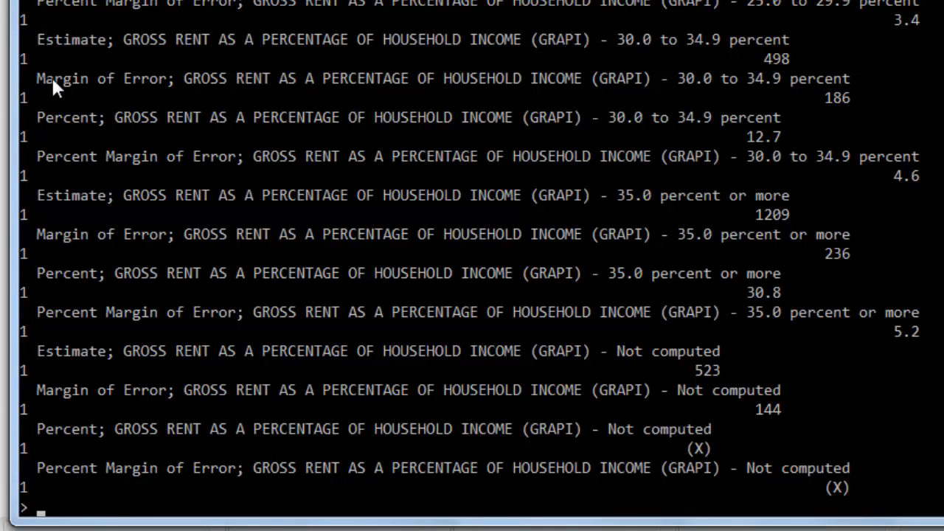
{"action": "mouse_move", "coordinate": [65, 121]}
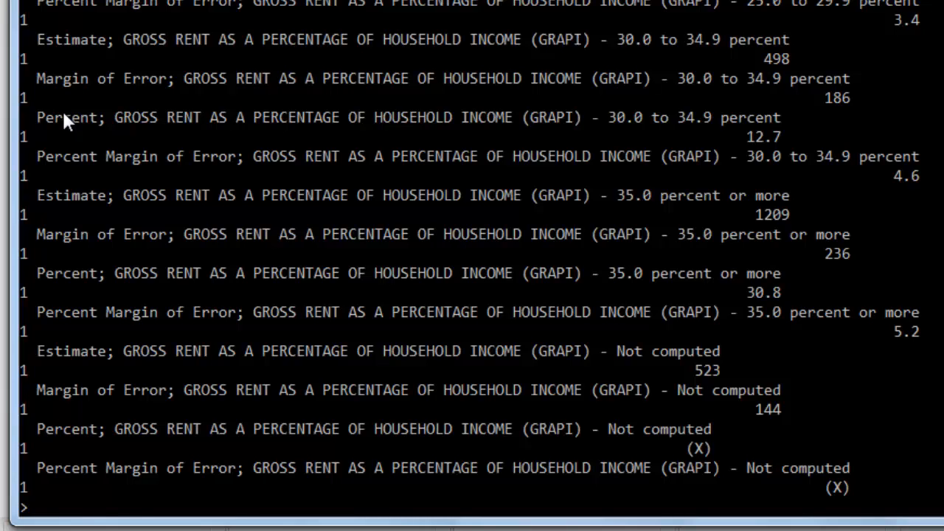
{"action": "mouse_move", "coordinate": [84, 167]}
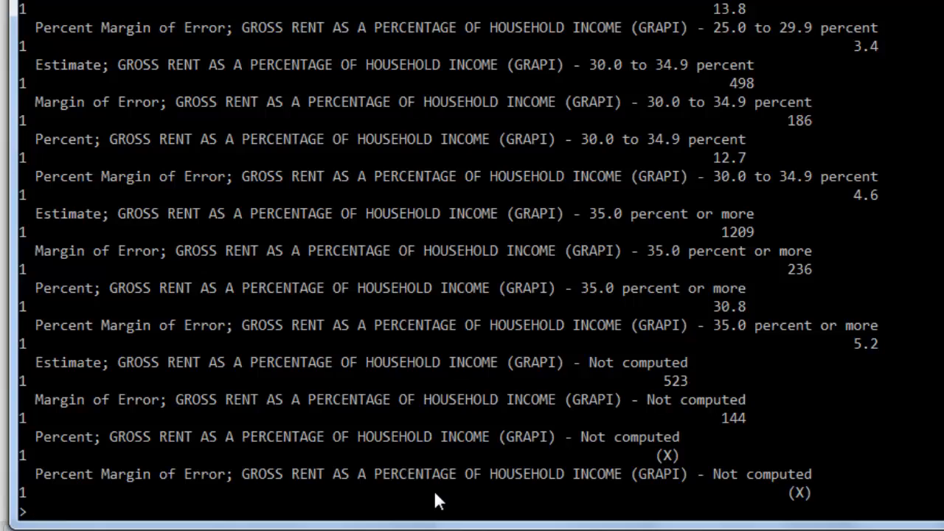
- Consult ?grep help, then run grep('Estimate;', colnames(acs_data)) returning positions 4 through 564
{"action": "type", "text": "?g"}
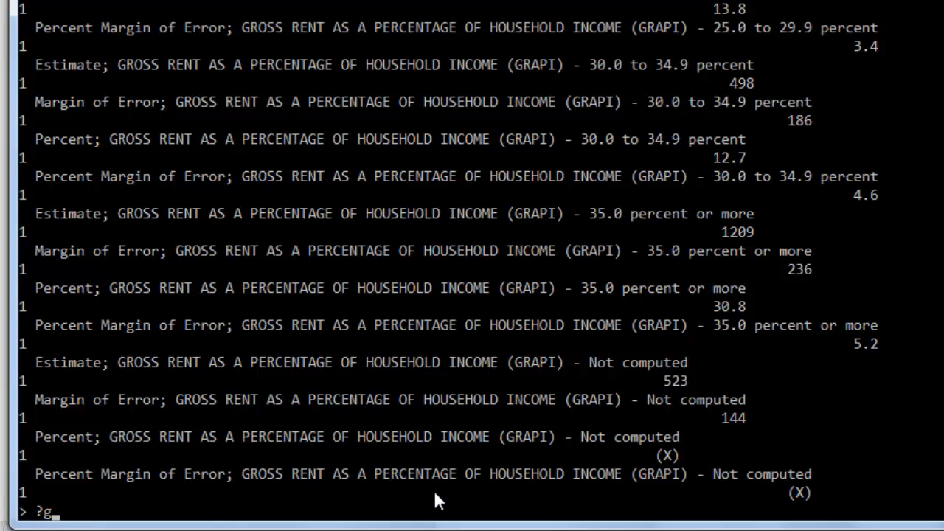
{"action": "type", "text": "p"}
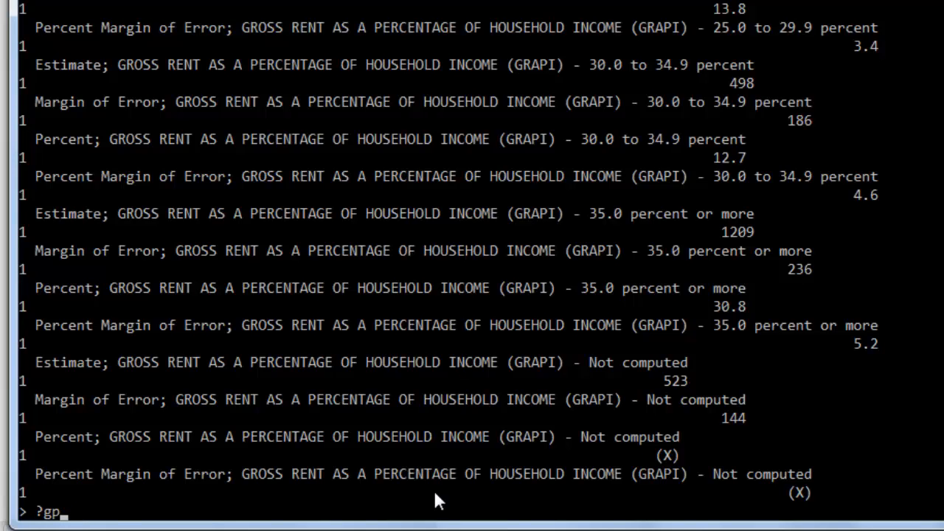
{"action": "type", "text": "rep"}
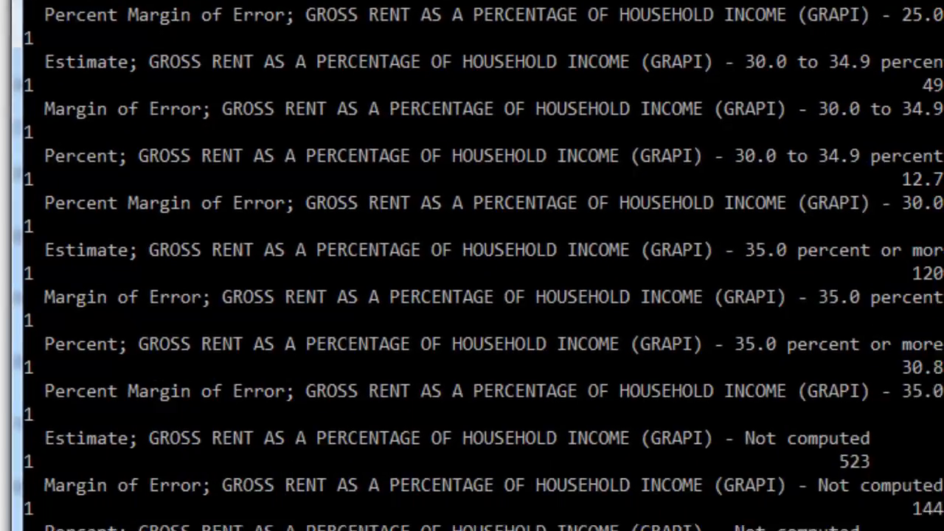
{"action": "scroll", "scroll_direction": "down", "scroll_amount": 3}
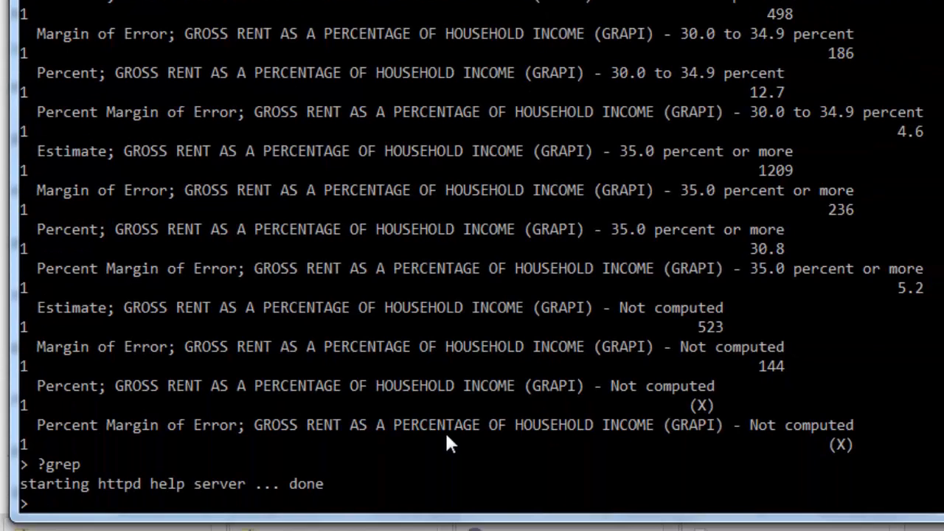
{"action": "type", "text": "grep('Estimate;', colnames(acs_data"}
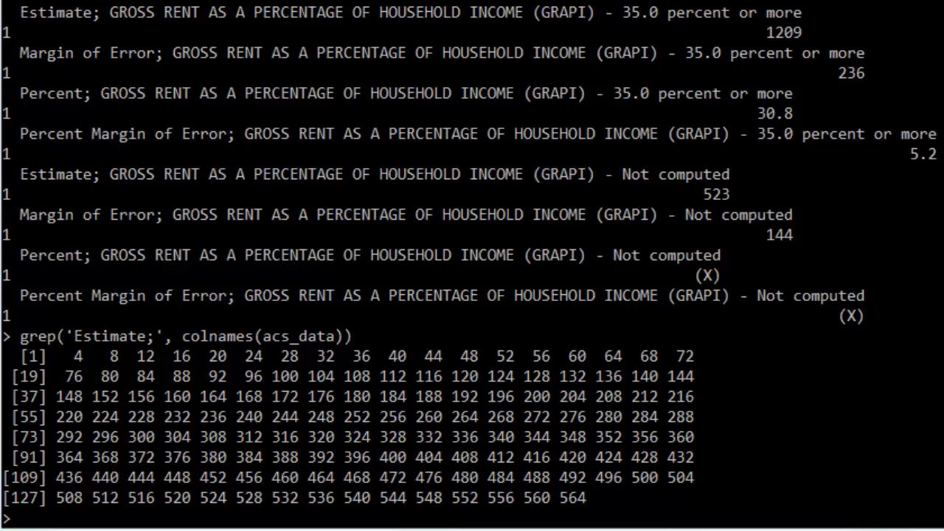
{"action": "mouse_move", "coordinate": [568, 409]}
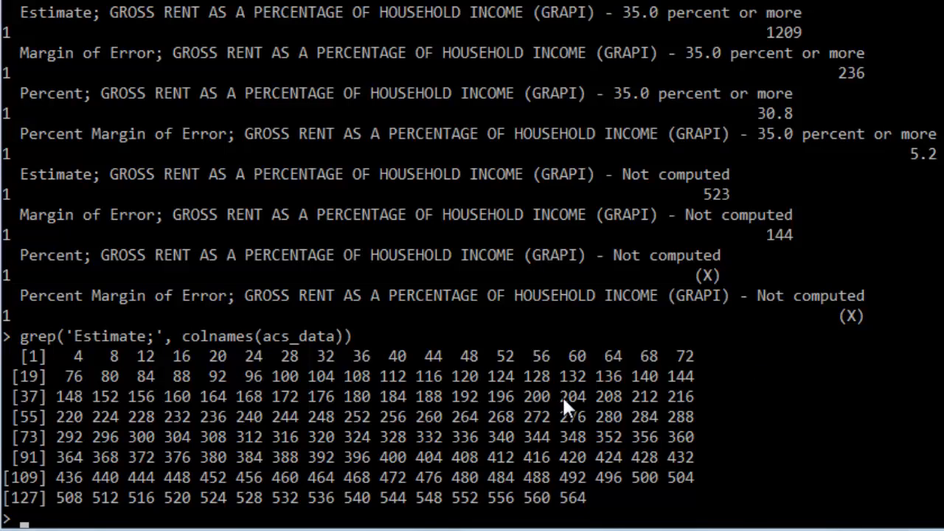
- Assign estimates <- acs_data[ ,grep('Estimate;', colnames(acs_data))] and print estimates[1, ]
{"action": "type", "text": "estimates <-"}
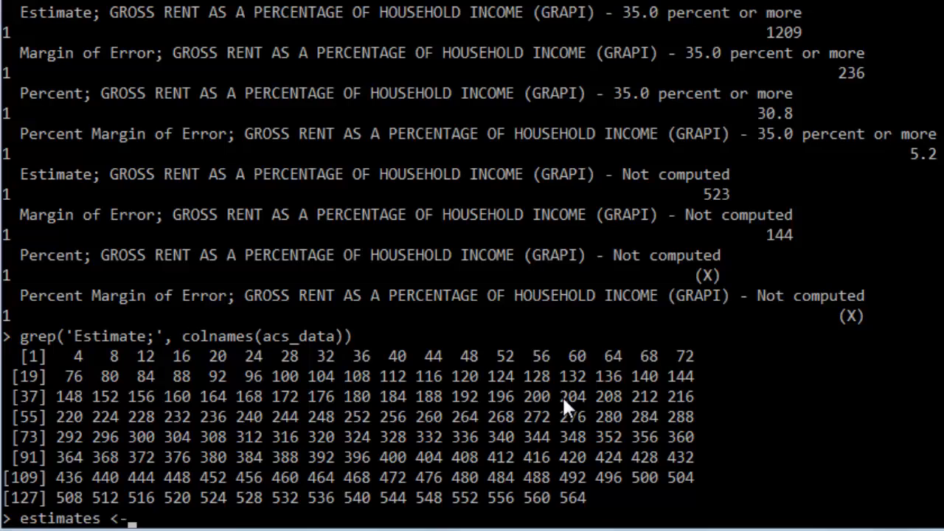
{"action": "type", "text": "ac"}
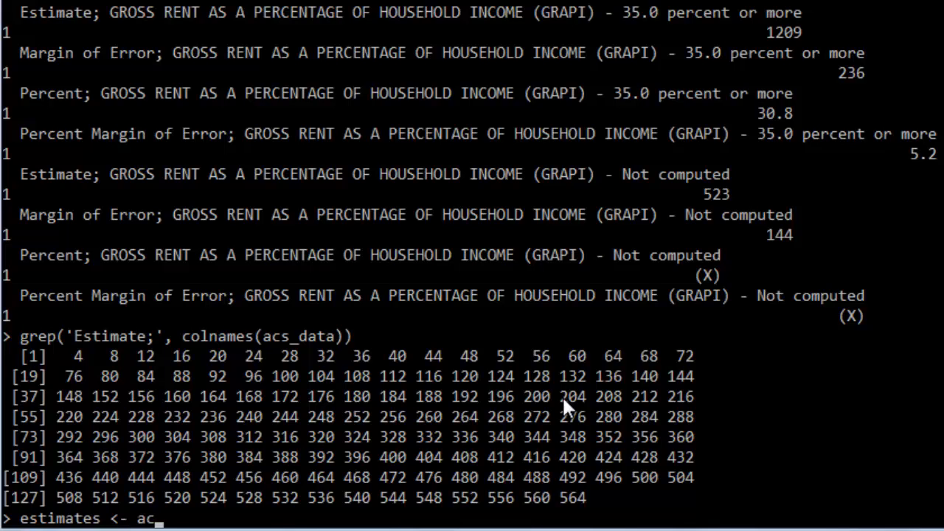
{"action": "type", "text": "s_data["}
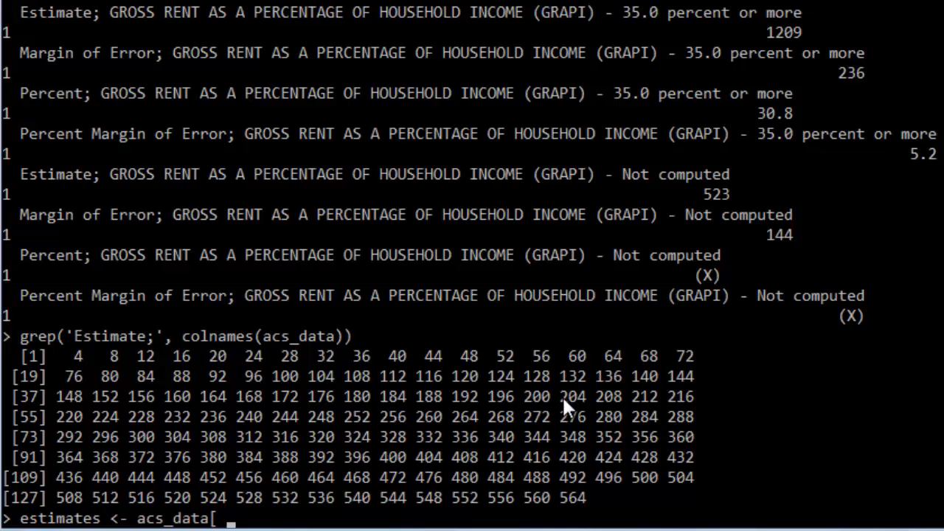
{"action": "type", "text": ","}
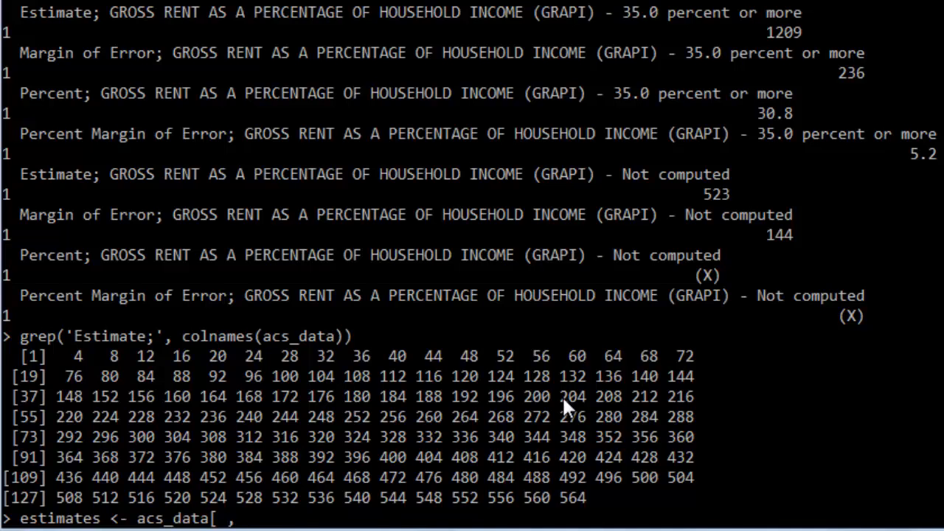
{"action": "type", "text": "gre"}
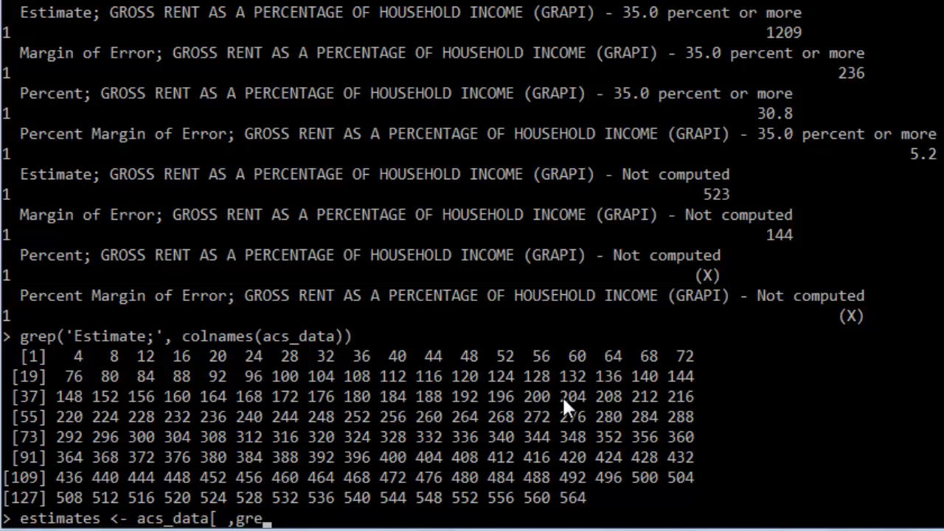
{"action": "key", "text": "Enter"}
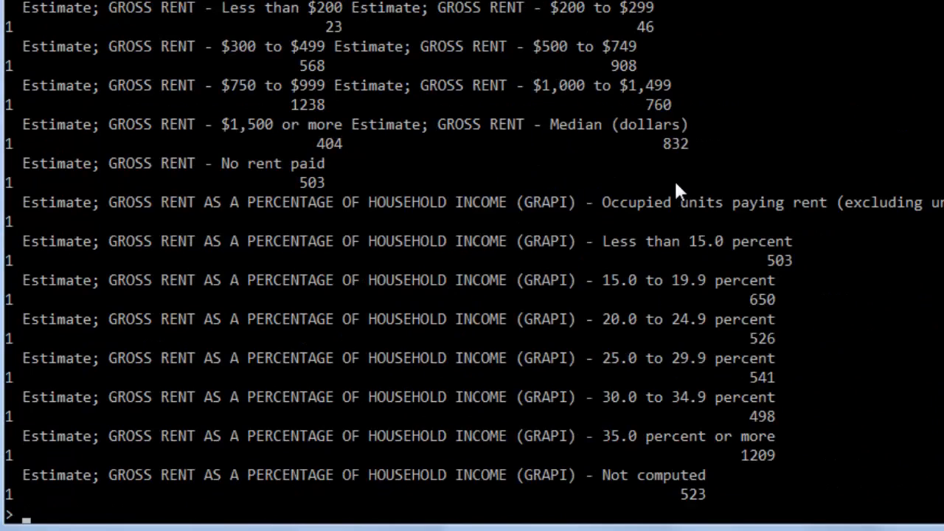
{"action": "mouse_move", "coordinate": [671, 187]}
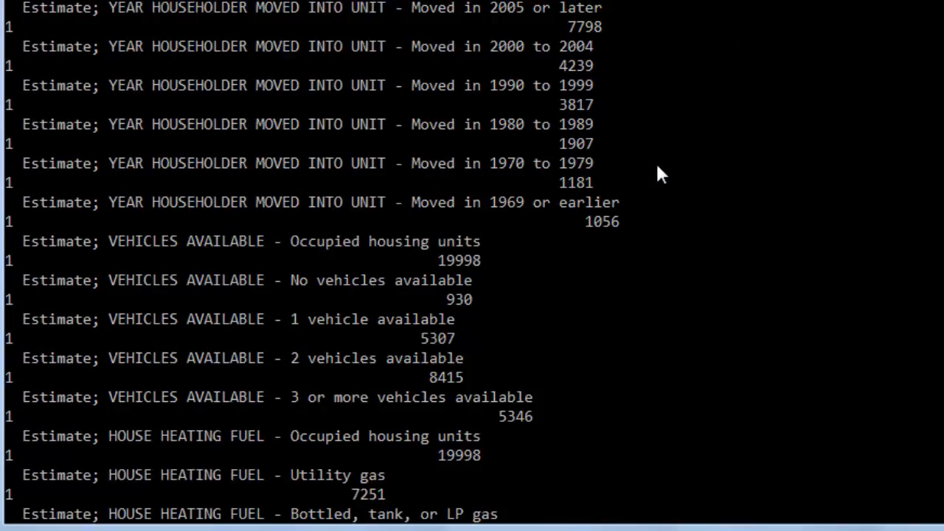
{"action": "scroll", "scroll_direction": "down", "scroll_amount": 3}
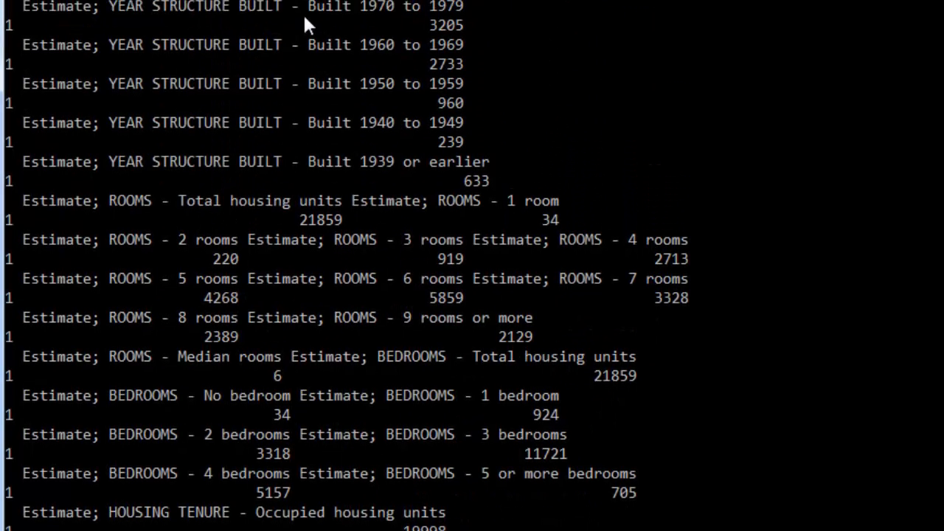
{"action": "scroll", "scroll_direction": "up", "scroll_amount": 3}
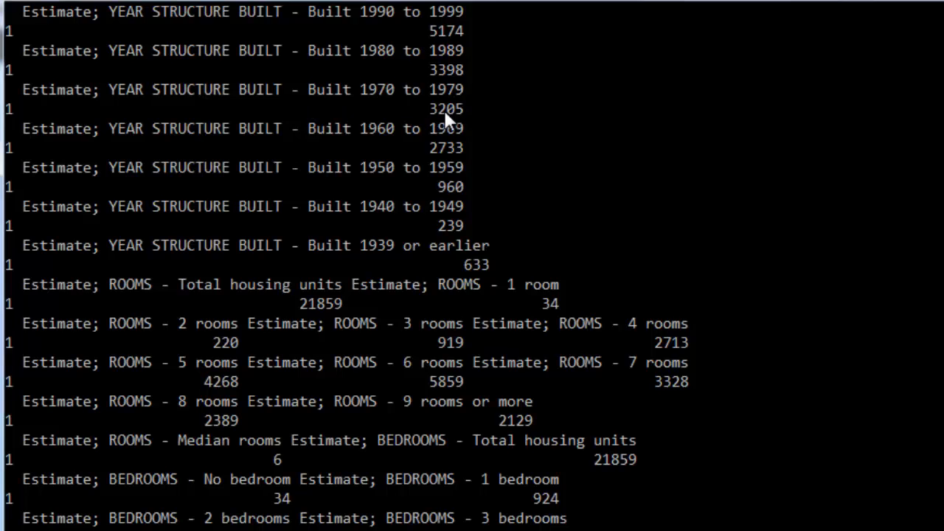
{"action": "mouse_move", "coordinate": [391, 106]}
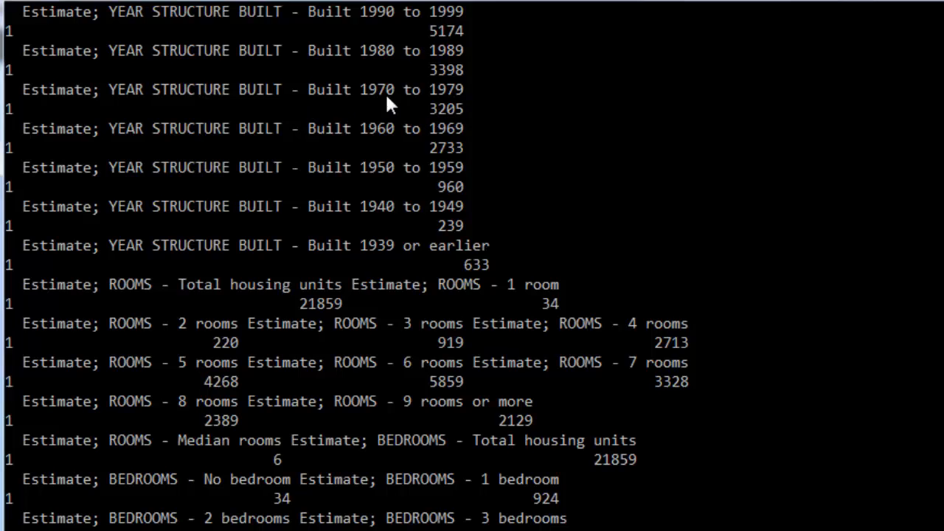
{"action": "mouse_move", "coordinate": [449, 126]}
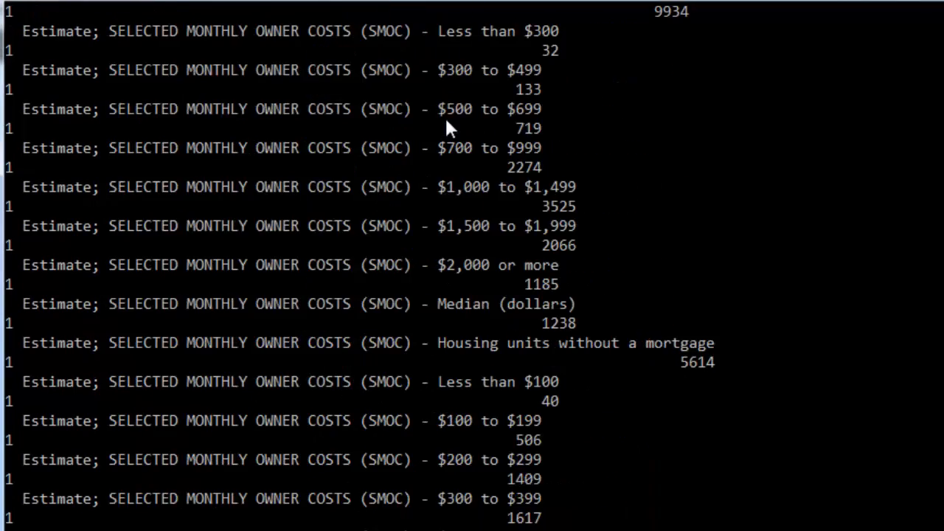
{"action": "scroll", "scroll_direction": "down", "scroll_amount": 3}
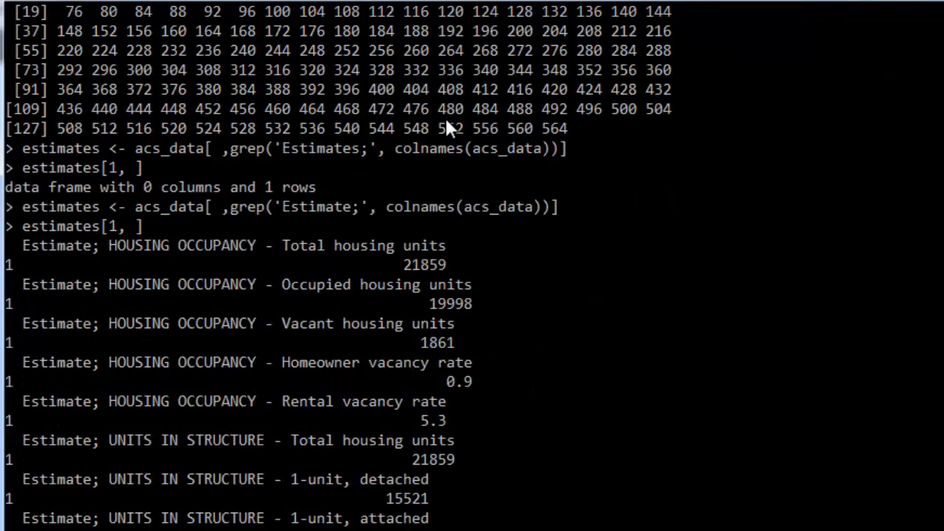
{"action": "scroll", "scroll_direction": "down", "scroll_amount": 3}
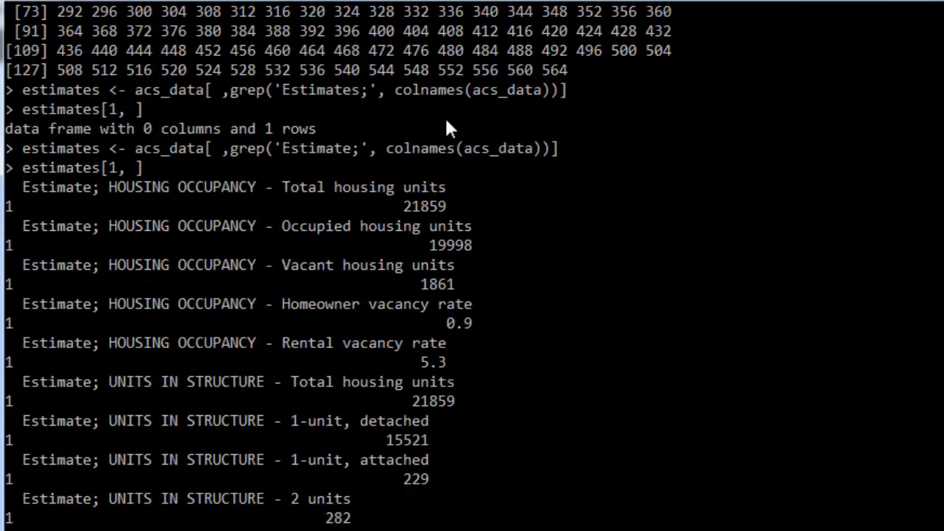
{"action": "scroll", "scroll_direction": "down", "scroll_amount": 3}
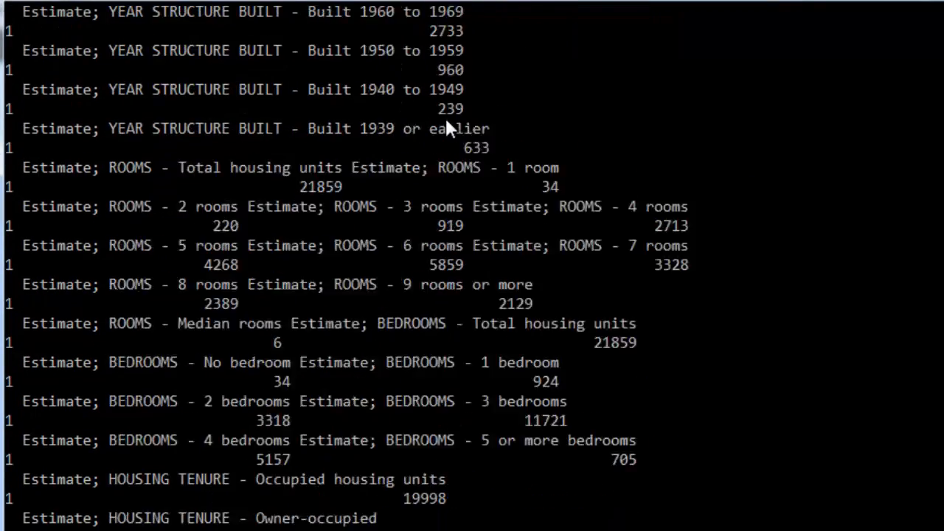
{"action": "scroll", "scroll_direction": "down", "scroll_amount": 3}
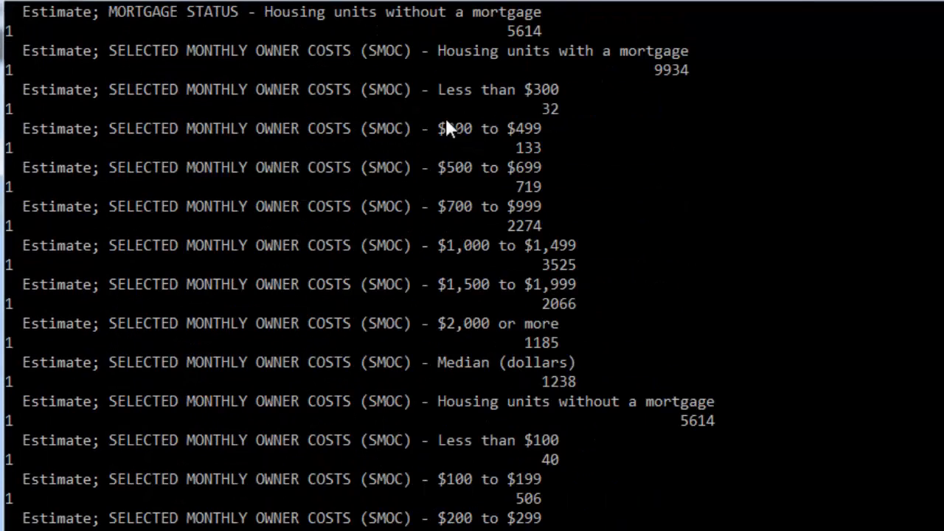
{"action": "scroll", "scroll_direction": "down", "scroll_amount": 3}
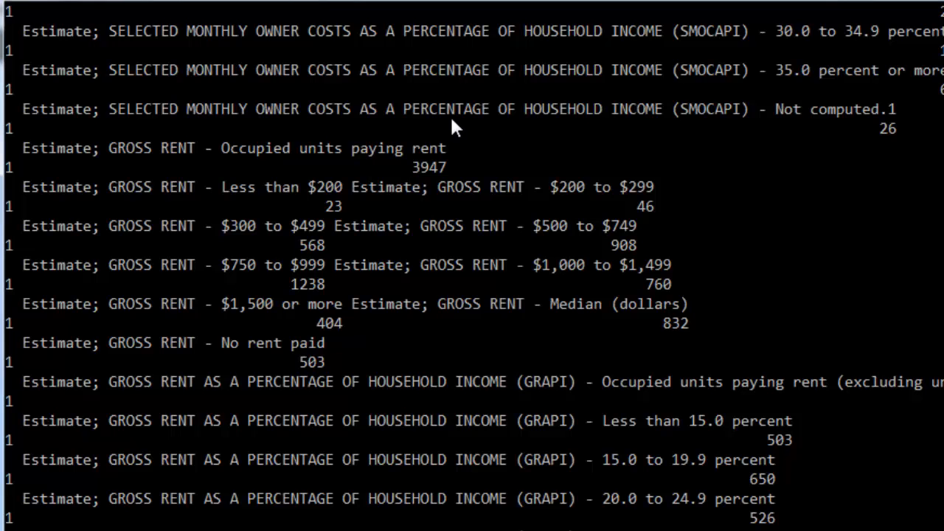
{"action": "scroll", "scroll_direction": "down", "scroll_amount": 3}
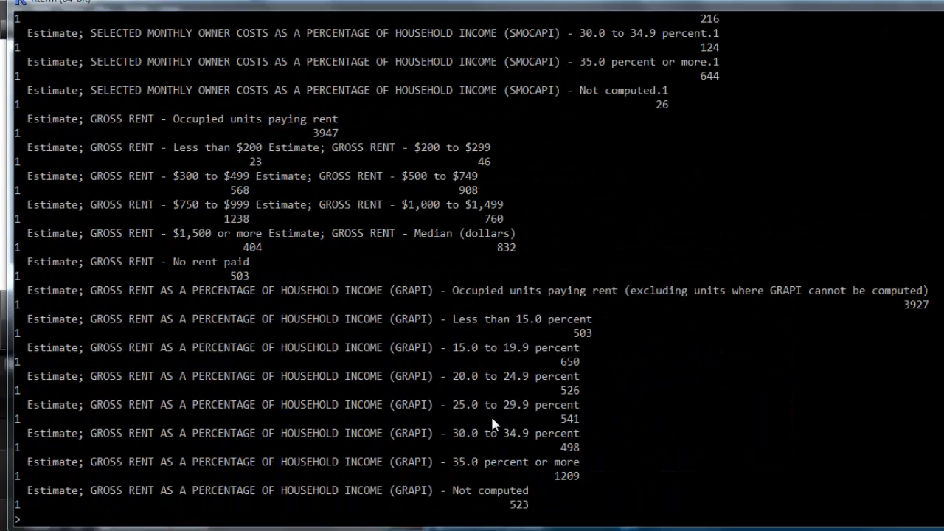
{"action": "mouse_move", "coordinate": [238, 413]}
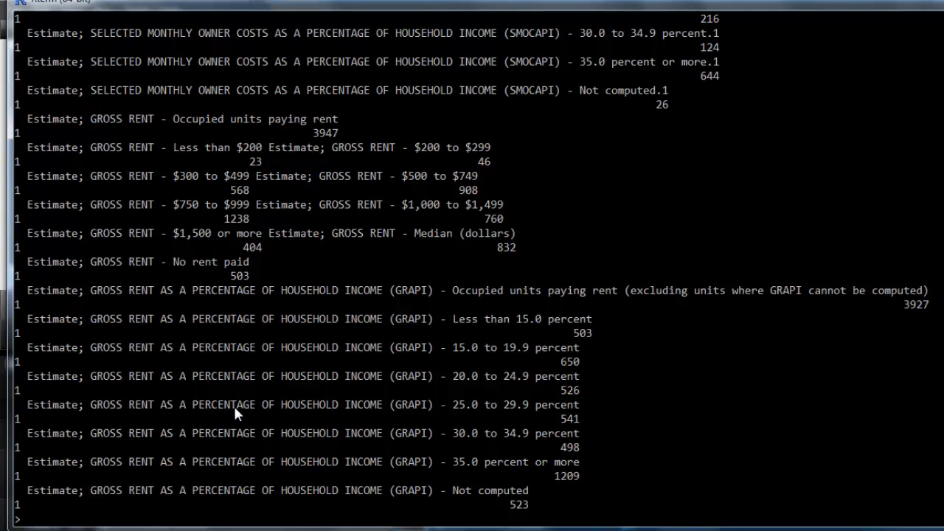
- Run colnames(acs_data) and scroll the 567 labels down to the final GRAPI entries
{"action": "type", "text": "colnames(a"}
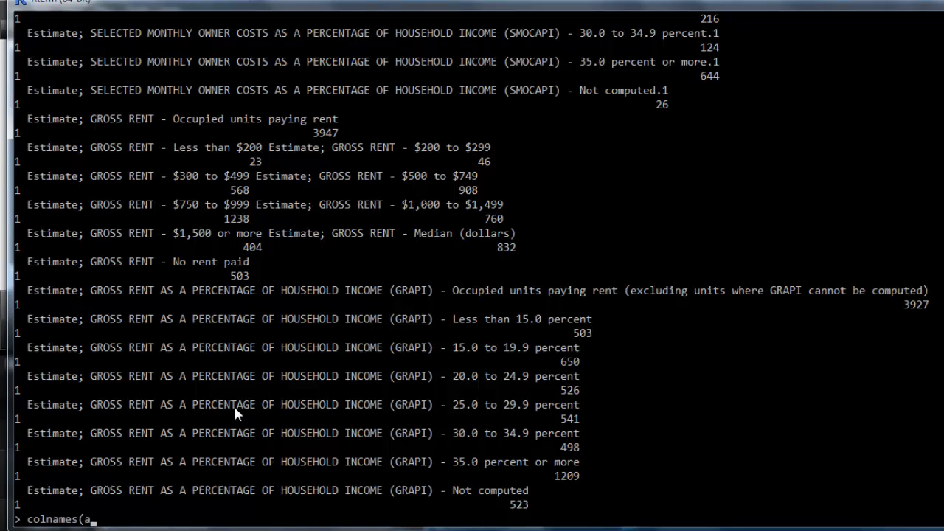
{"action": "type", "text": "cs_data"}
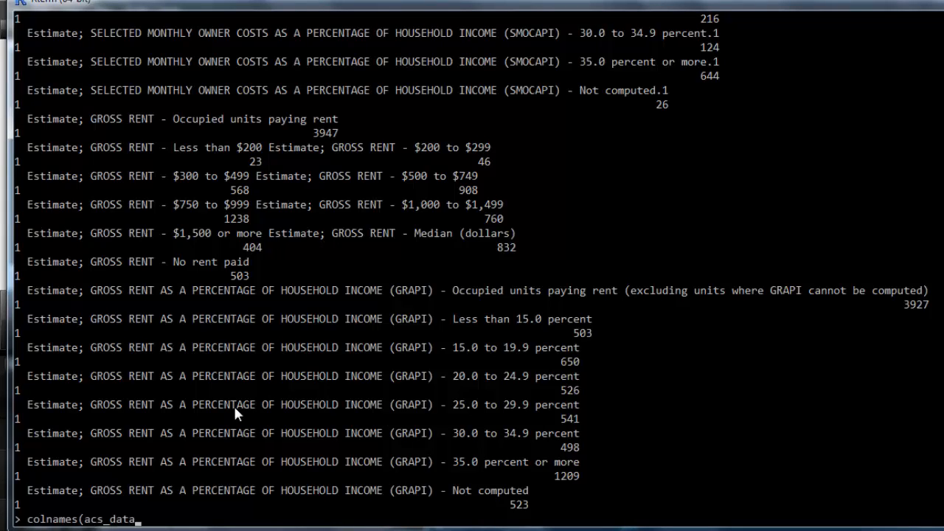
{"action": "key", "text": "Return"}
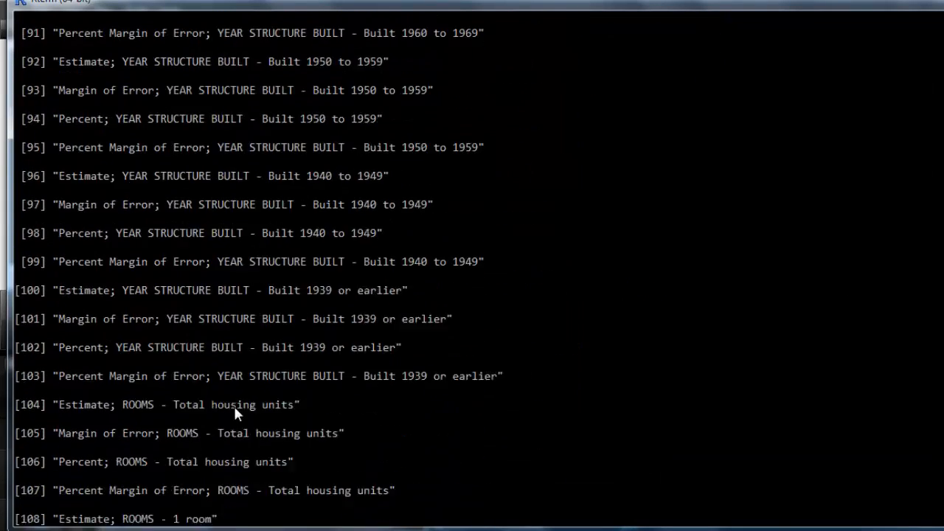
{"action": "scroll", "scroll_direction": "down", "scroll_amount": 3}
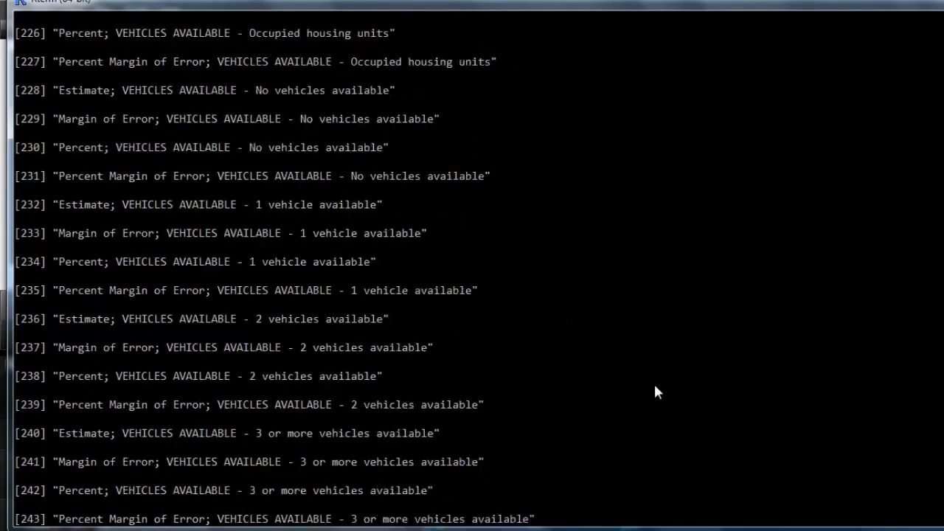
{"action": "scroll", "scroll_direction": "down", "scroll_amount": 3}
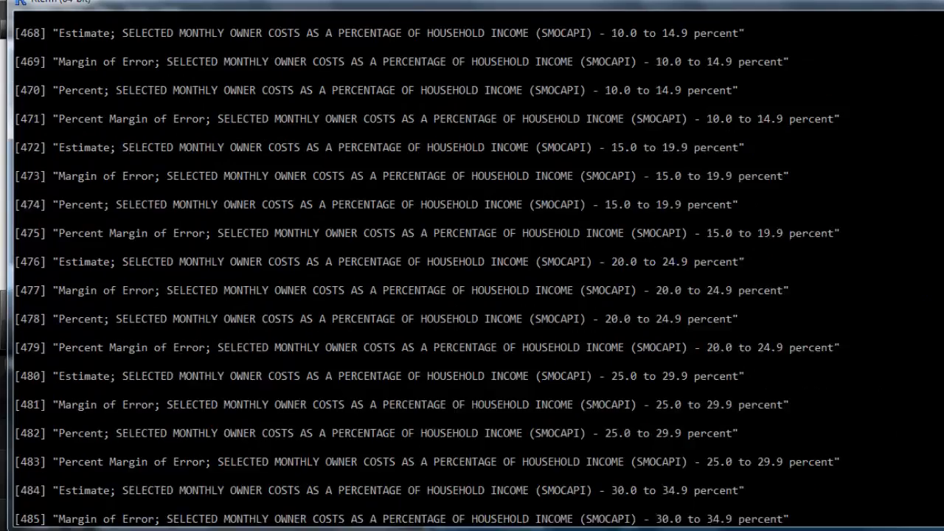
{"action": "scroll", "scroll_direction": "down", "scroll_amount": 3}
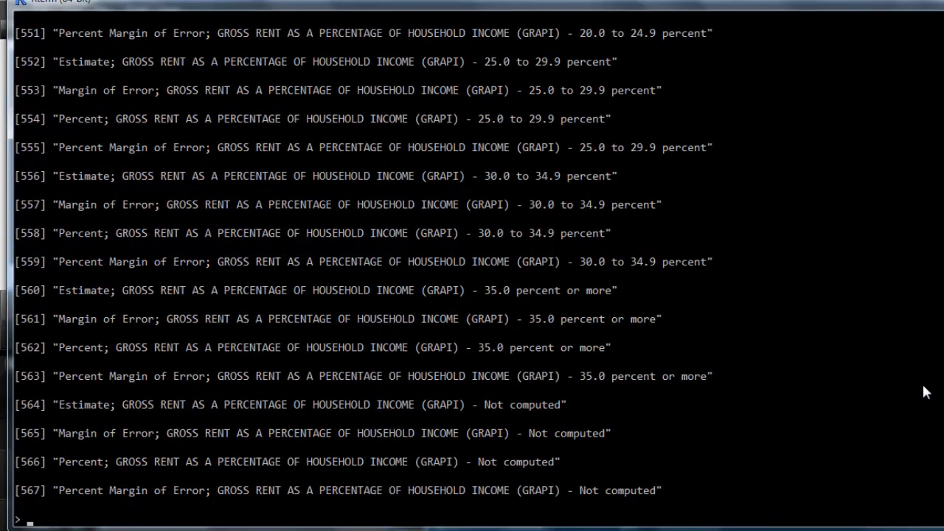
{"action": "mouse_move", "coordinate": [800, 424]}
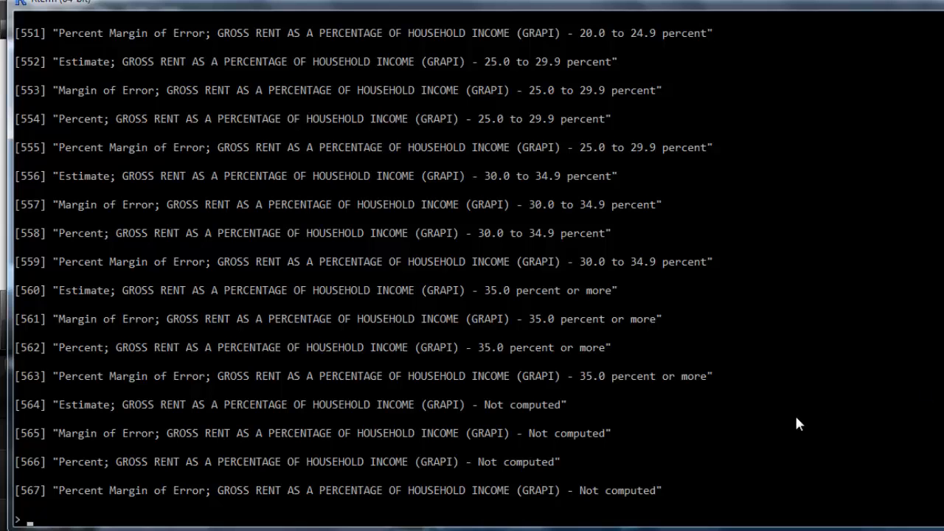
{"action": "mouse_move", "coordinate": [686, 344]}
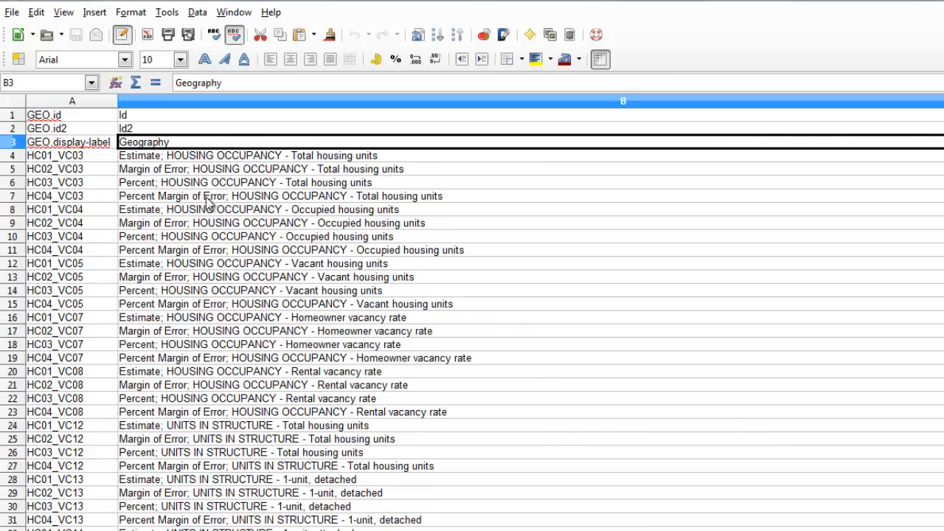
- Select cells A3 and B3 to confirm GEO.display-label is labelled Geography
{"action": "left_click", "coordinate": [69, 141]}
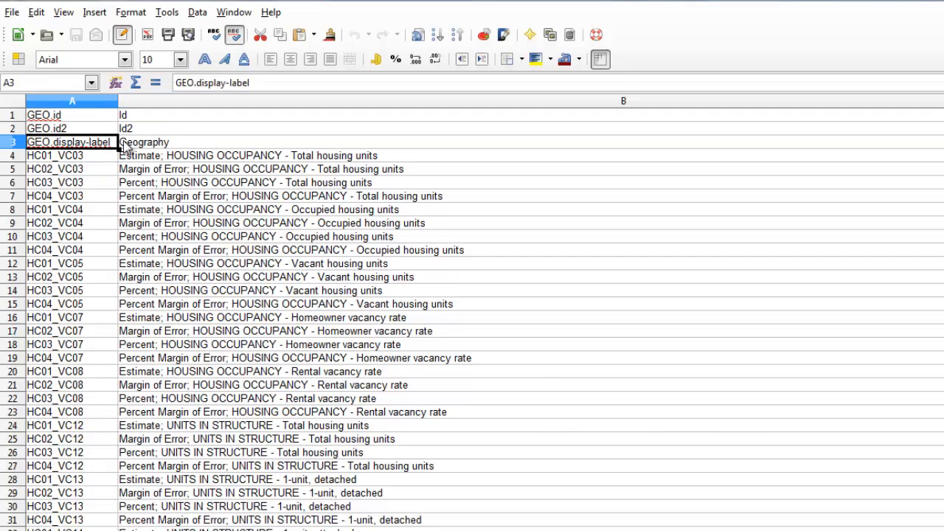
{"action": "left_click", "coordinate": [144, 142]}
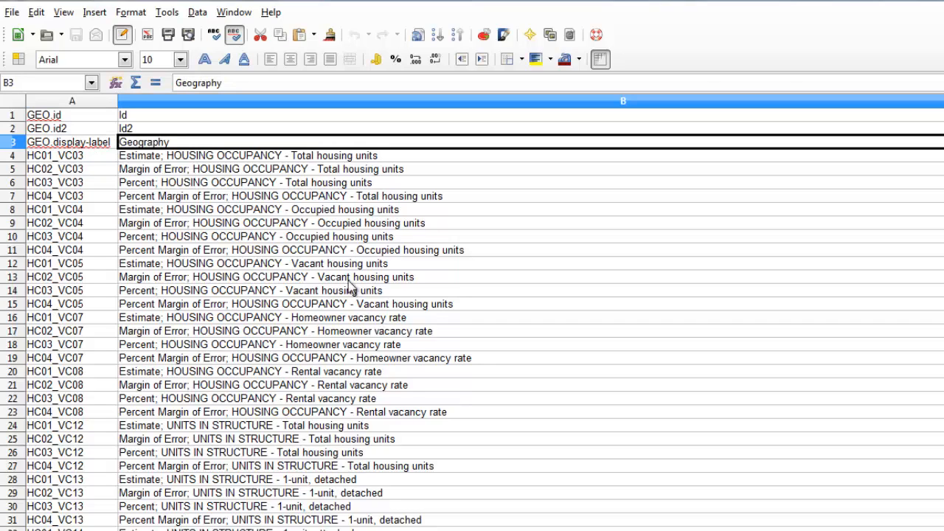
{"action": "mouse_move", "coordinate": [583, 452]}
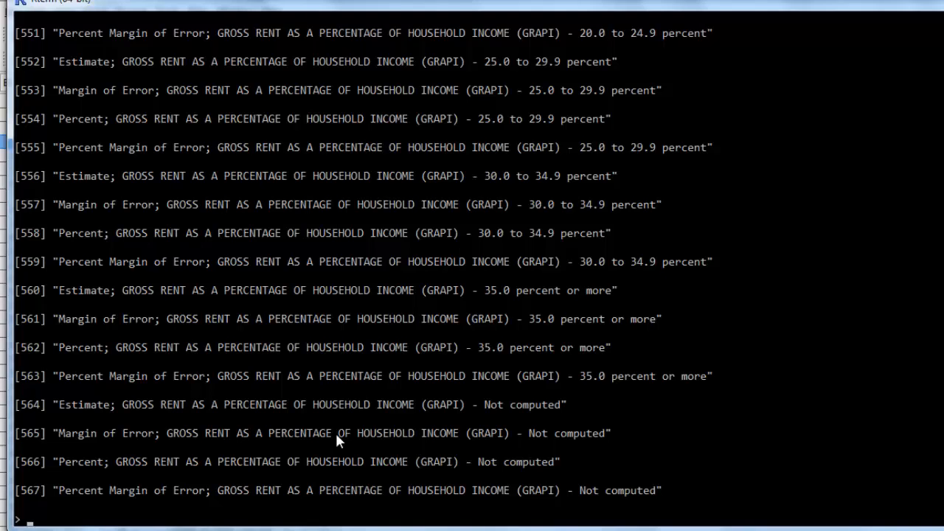
- Run dim(acs_data) and dim(estimates), confirming 3143×567 and 3143×141
{"action": "type", "text": "dim("}
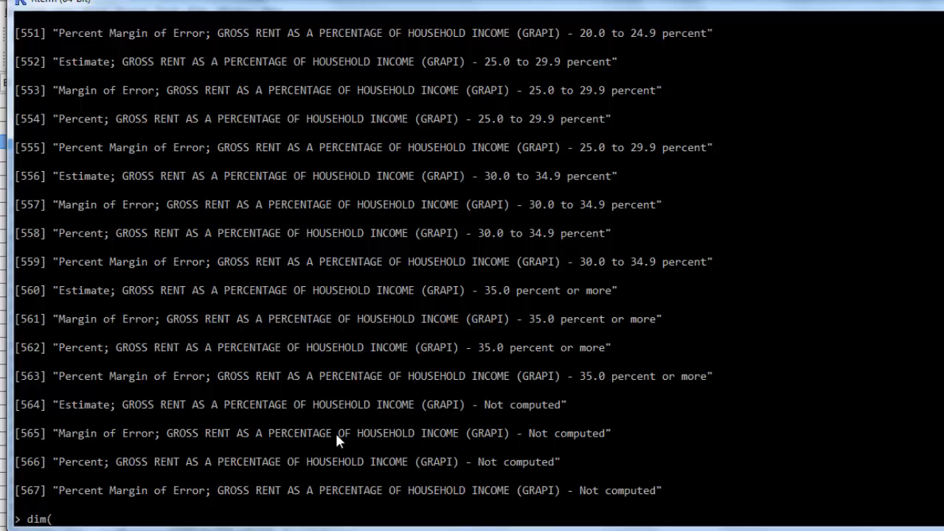
{"action": "type", "text": "acs_data"}
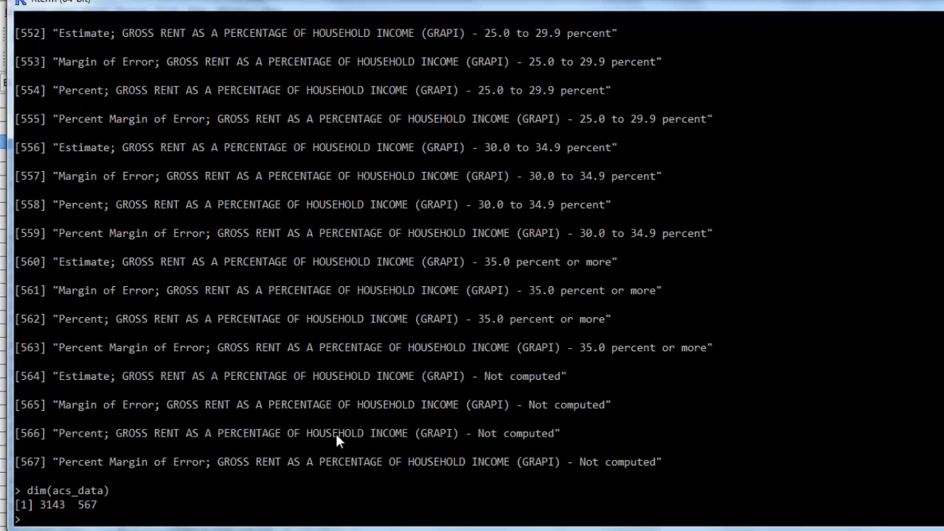
{"action": "type", "text": "dim"}
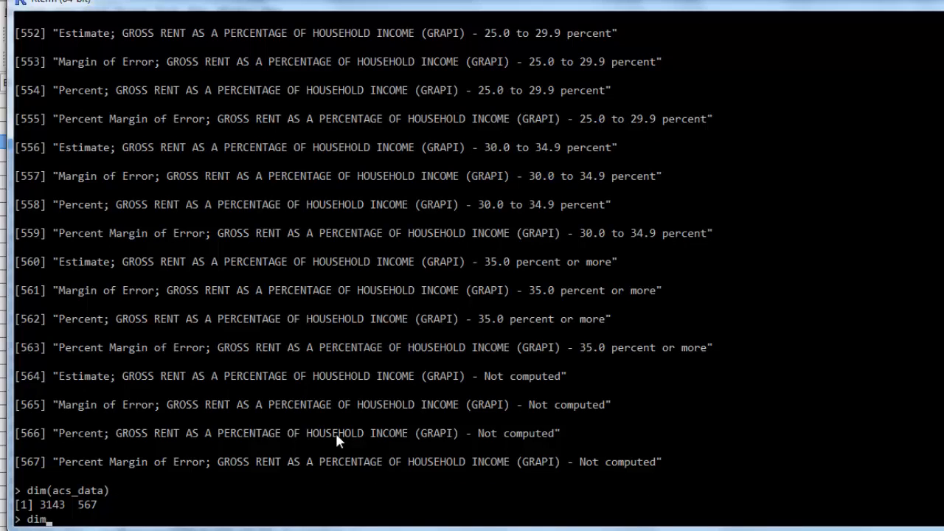
{"action": "type", "text": "("}
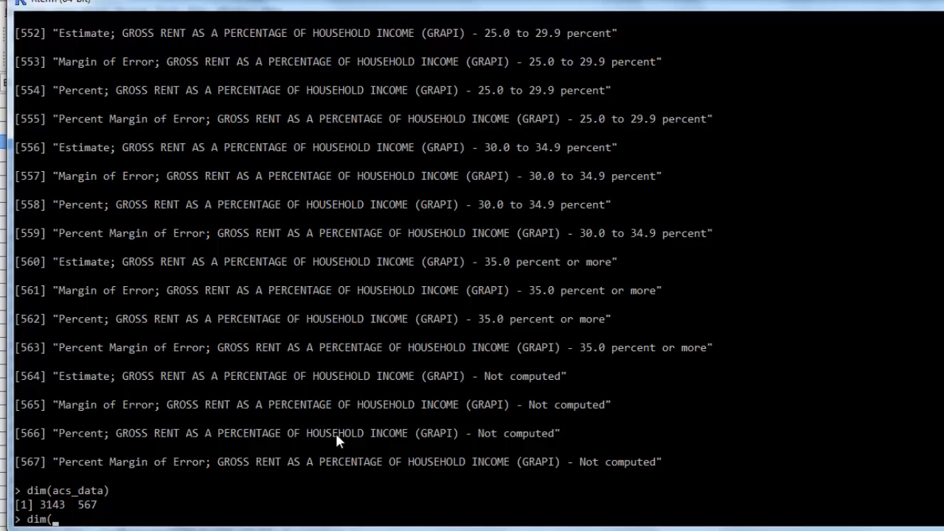
{"action": "type", "text": "estiates"}
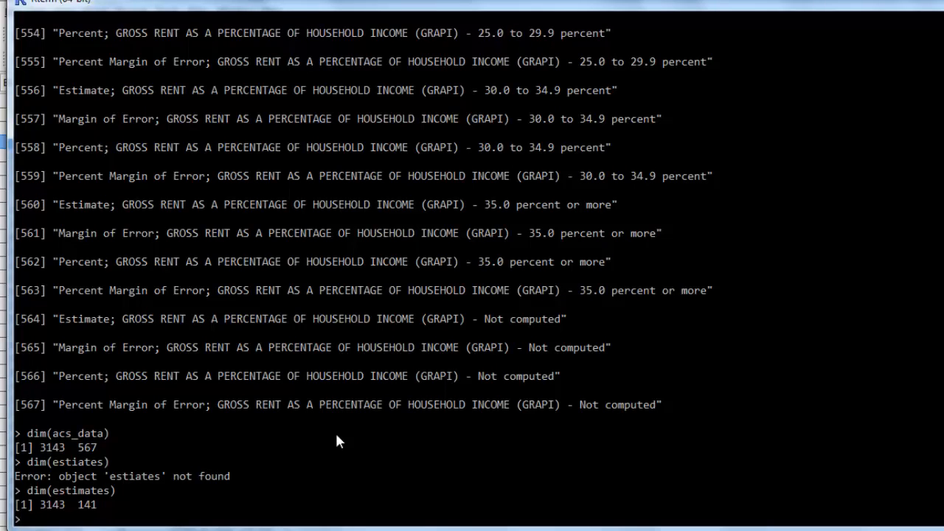
- Add estimates$County <- acs_data$Geography to hold county names
{"action": "type", "text": "acs_data$Geography"}
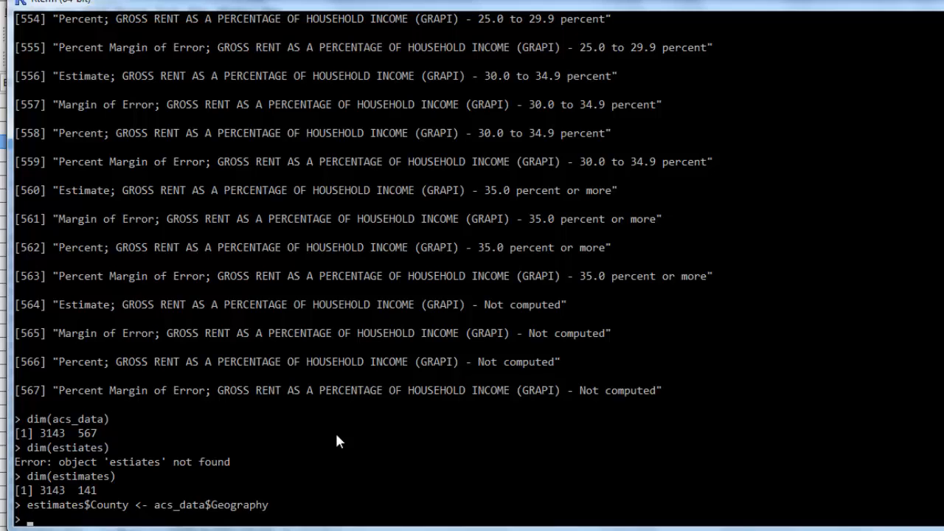
- Run estimates[,grep('Boat', colnames(estimates))] and scroll through the 3143 county counts
{"action": "type", "text": "dim(acs_data)"}
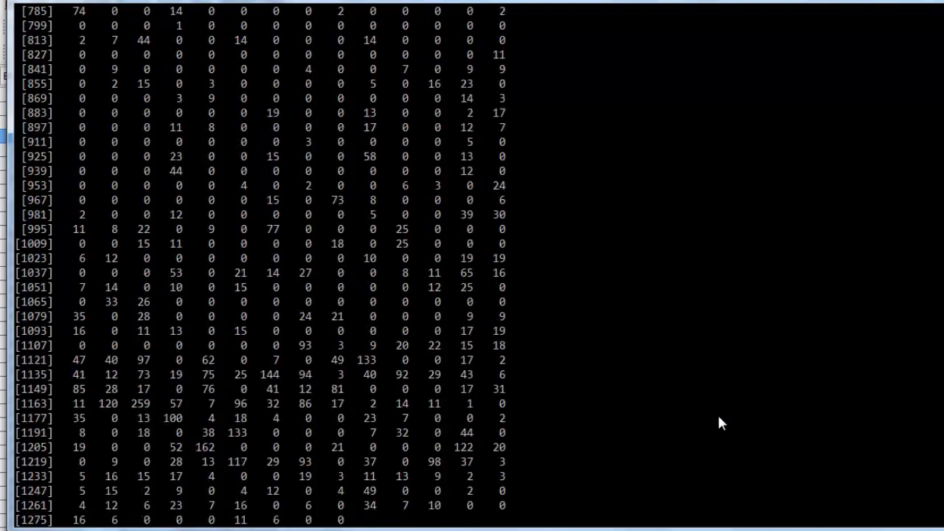
{"action": "scroll", "scroll_direction": "down", "scroll_amount": 3}
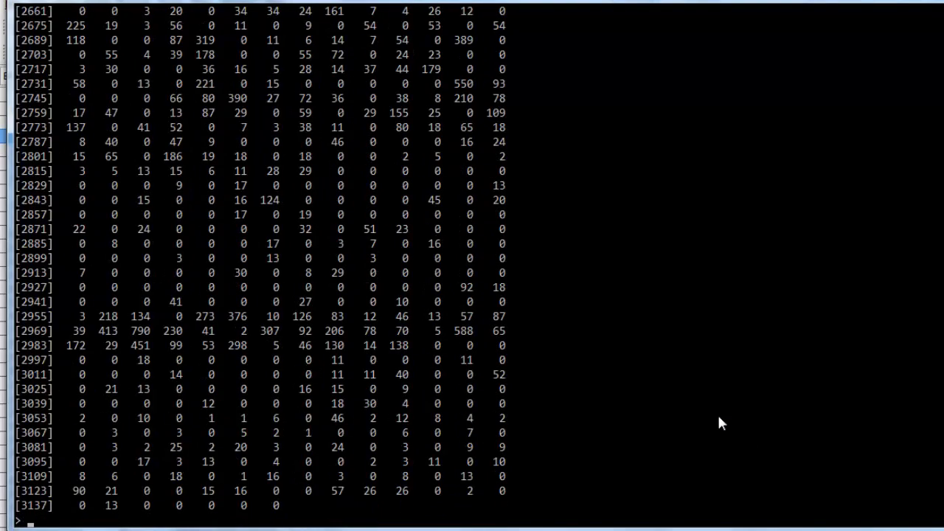
- Recall the Boat grep command and store its result as bvr
{"action": "type", "text": "estimates[,grep('Boat', colnames(estimates))]"}
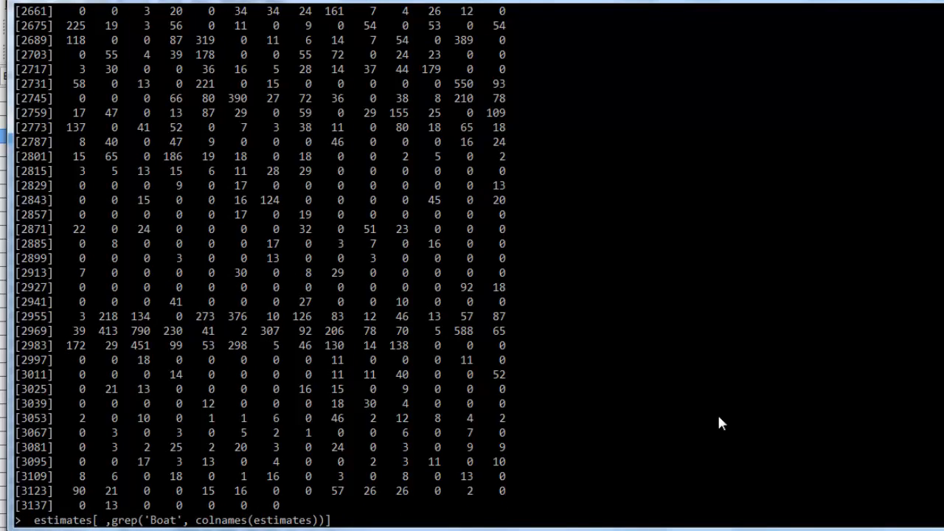
{"action": "type", "text": "<-"}
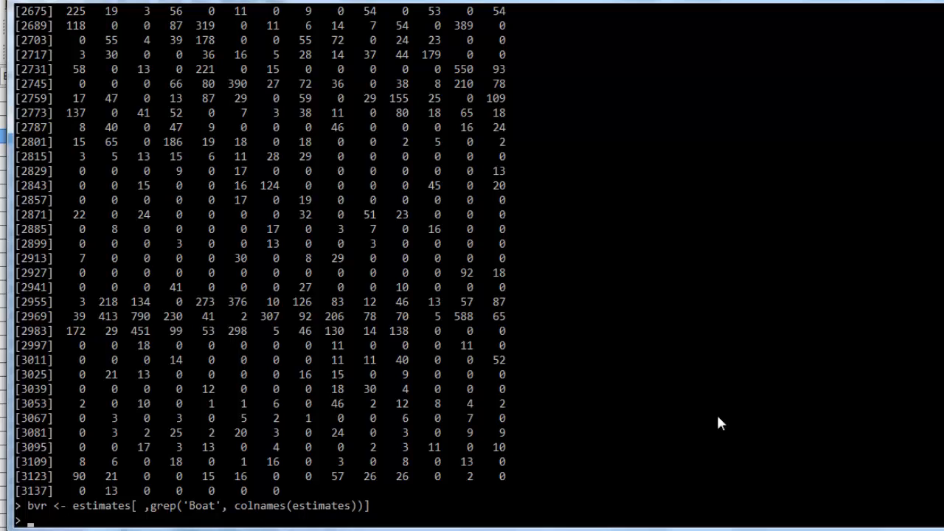
- Build data_bvr <- data.frame(acs_data$Geography, bvr) pairing county names with counts
{"action": "type", "text": "acs_data[1, ]"}
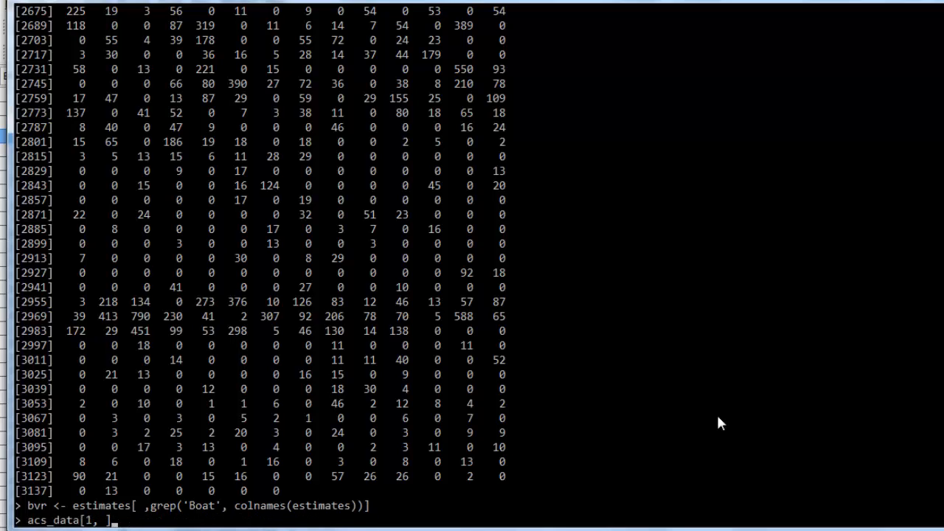
{"action": "type", "text": "estimates <- acs_data[grep('Estimate;', colnames(acs_data)), ]"}
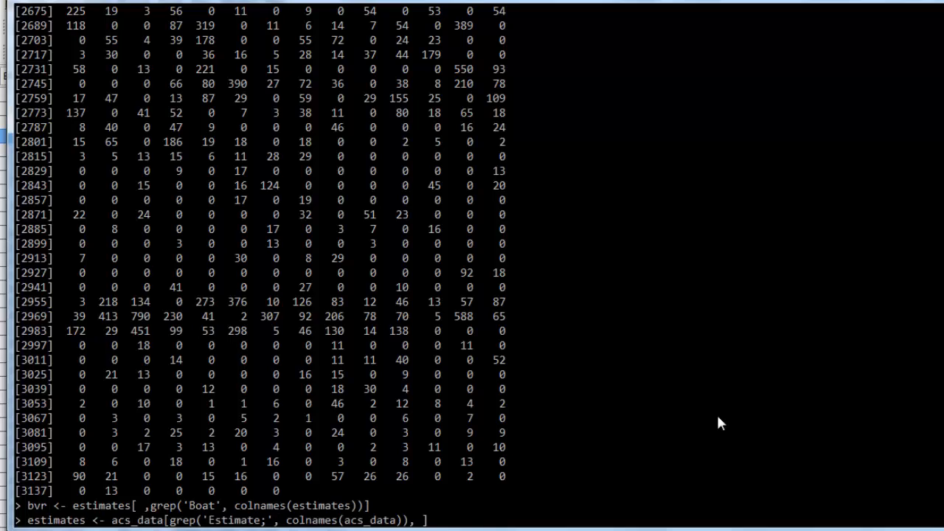
{"action": "type", "text": "acs_data[1, ]"}
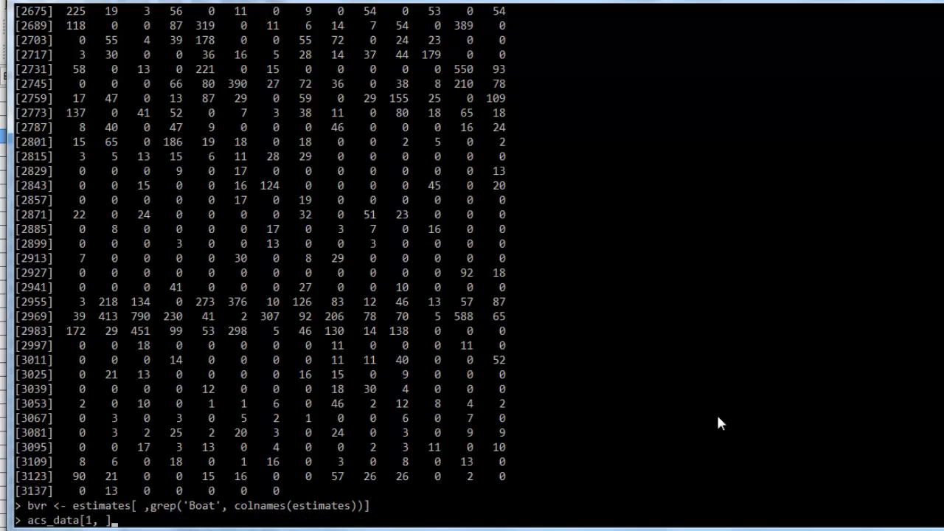
{"action": "type", "text": "data_bv_ <- acs_data$Geography"}
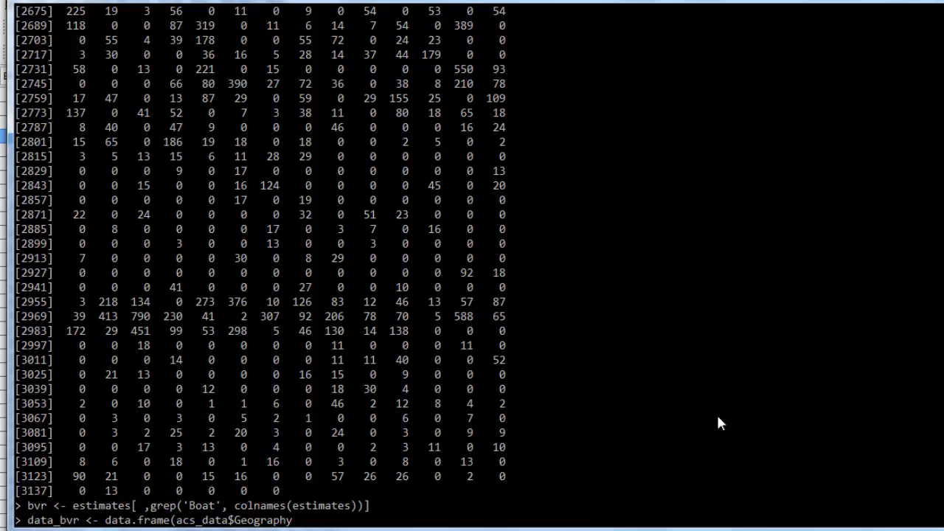
{"action": "type", "text": ", bvr)"}
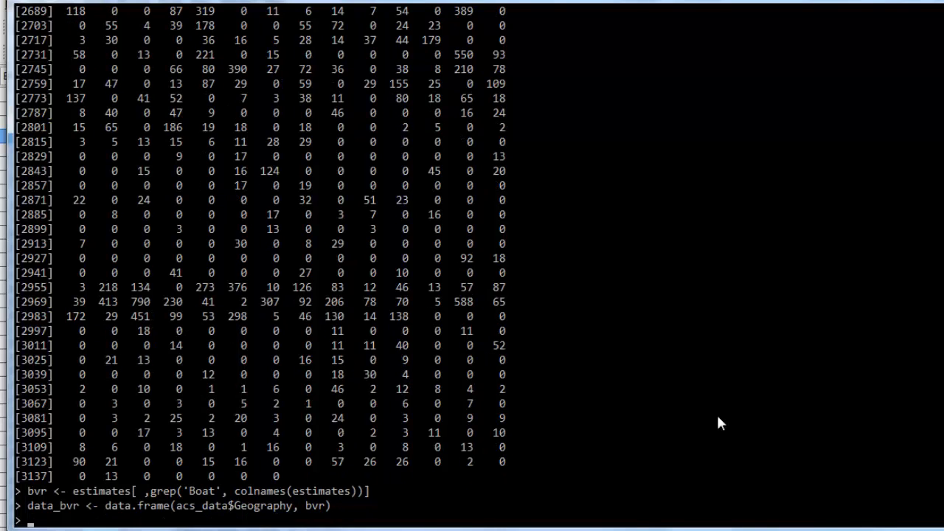
- Print data_bvr and scroll the county-by-count listing down through the Virginia counties
{"action": "type", "text": "da"}
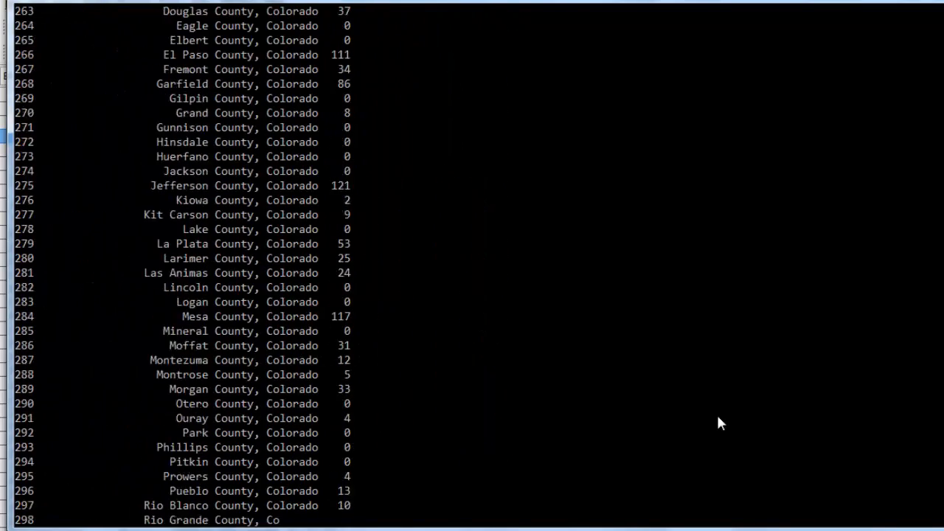
{"action": "scroll", "scroll_direction": "down", "scroll_amount": 3}
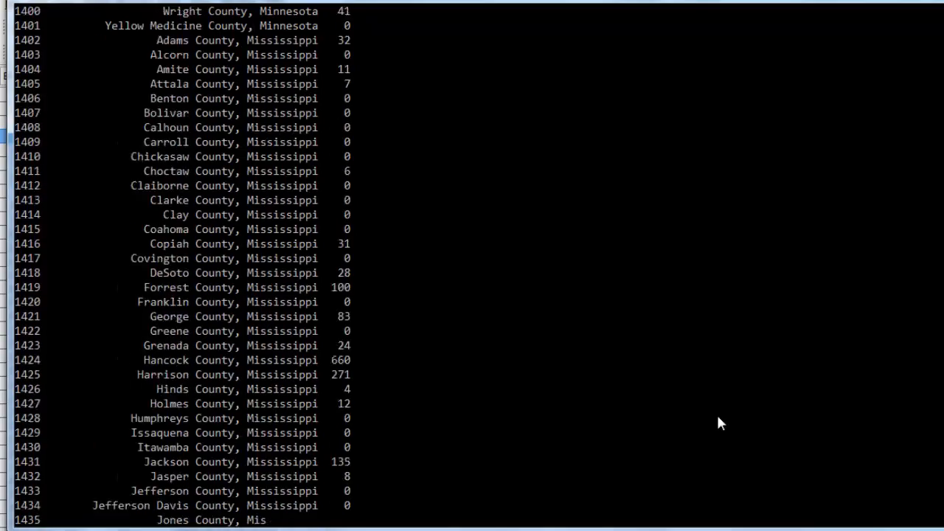
{"action": "scroll", "scroll_direction": "down", "scroll_amount": 3}
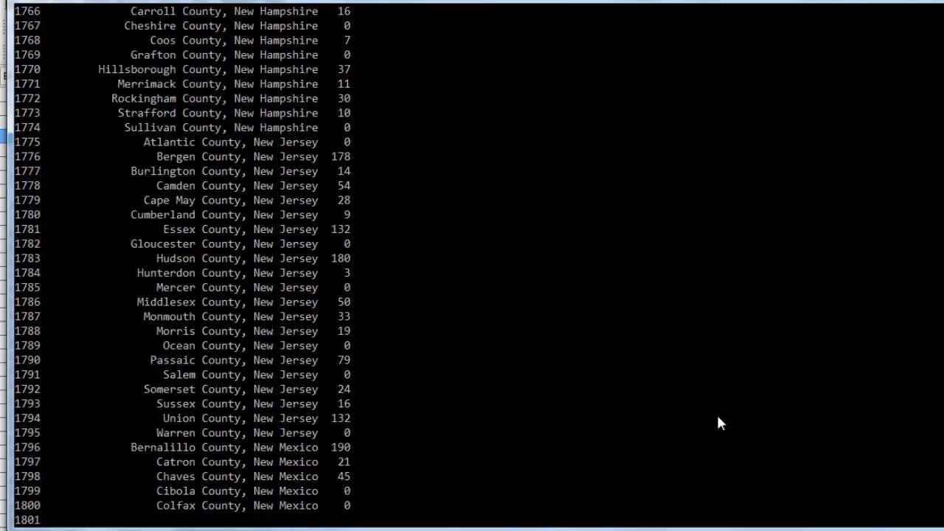
{"action": "scroll", "scroll_direction": "down", "scroll_amount": 3}
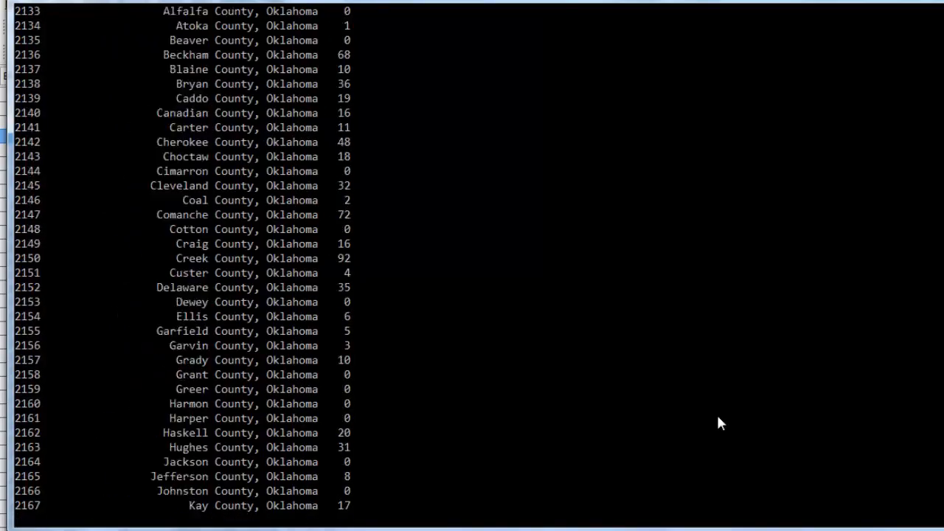
{"action": "scroll", "scroll_direction": "down", "scroll_amount": 3}
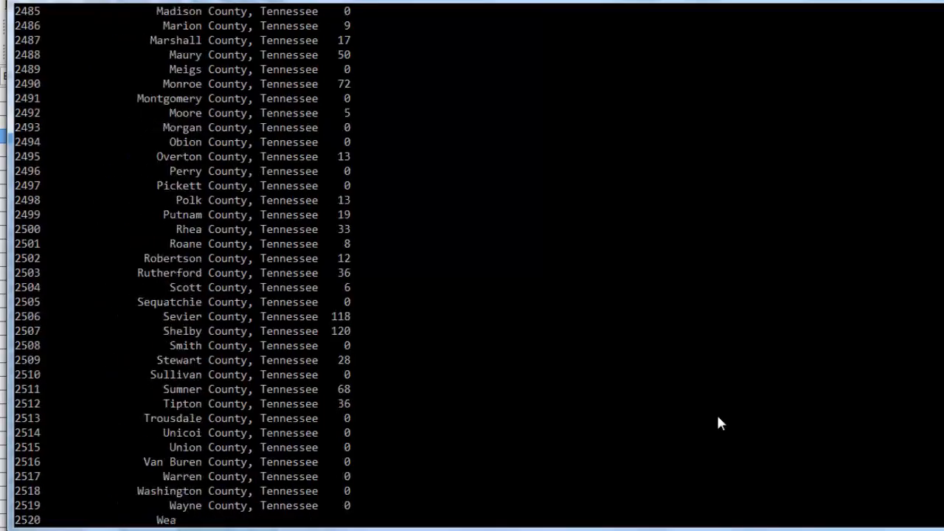
{"action": "scroll", "scroll_direction": "down", "scroll_amount": 3}
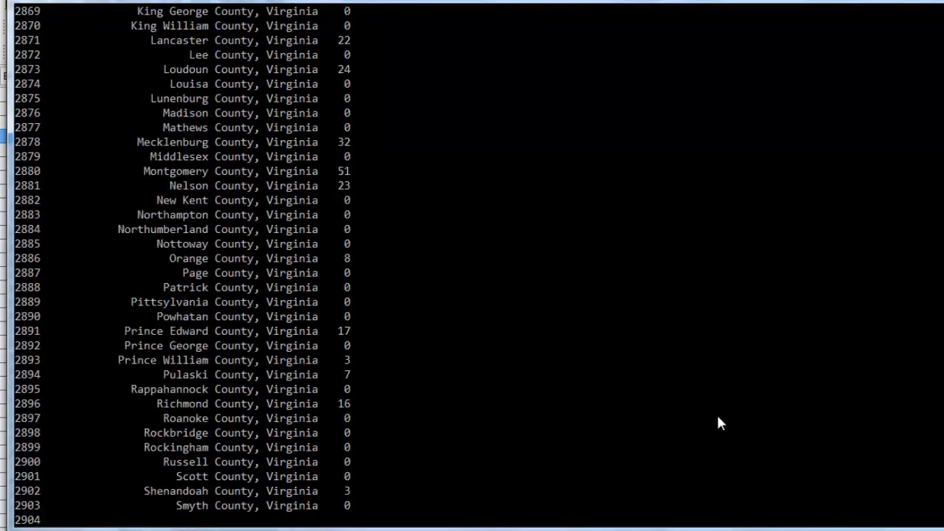